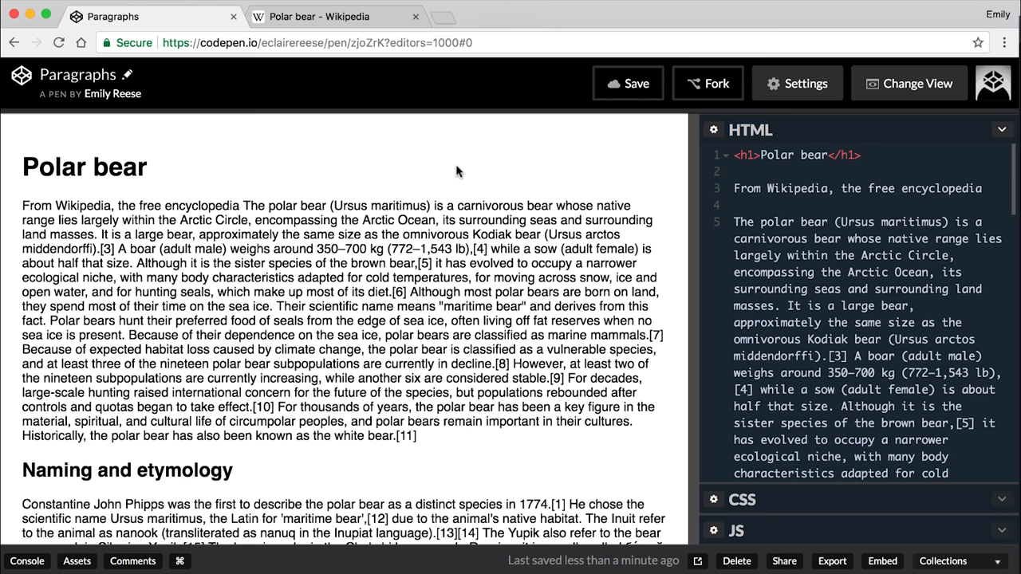
# Review the Wikipedia Polar bear article's paragraph breaks, then return to the CodePen pen
pyautogui.scroll(-3)
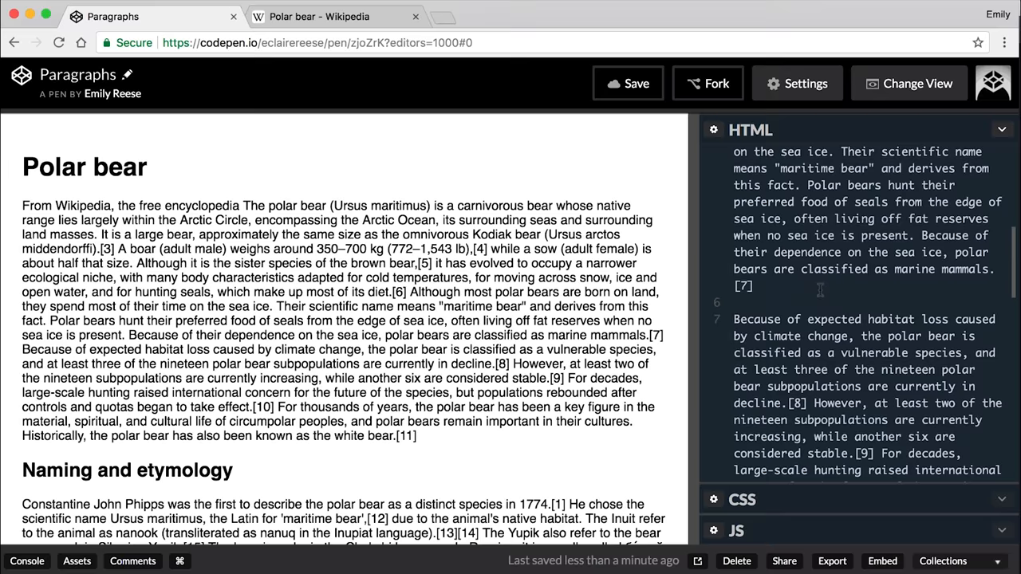
pyautogui.scroll(3)
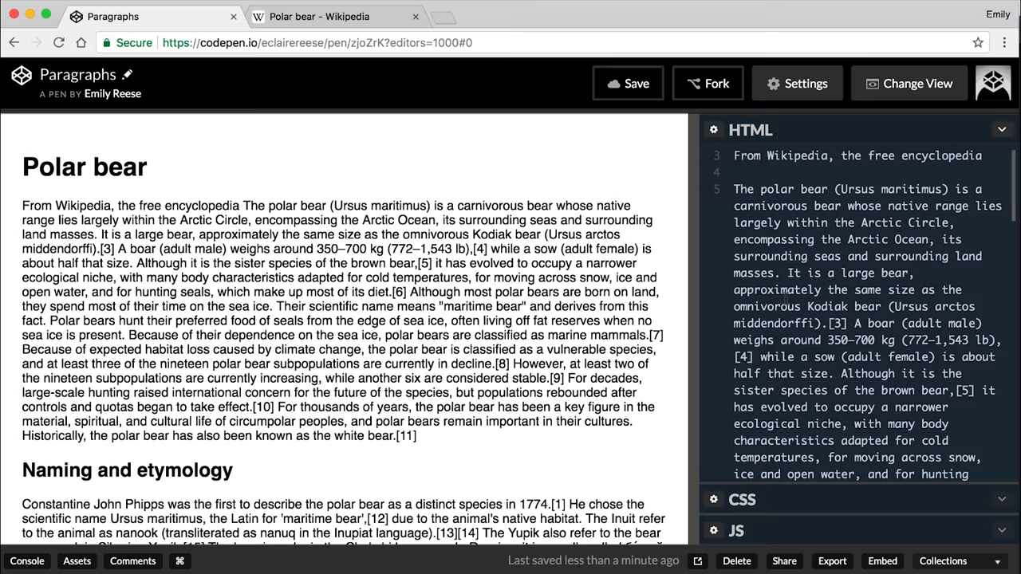
pyautogui.scroll(-3)
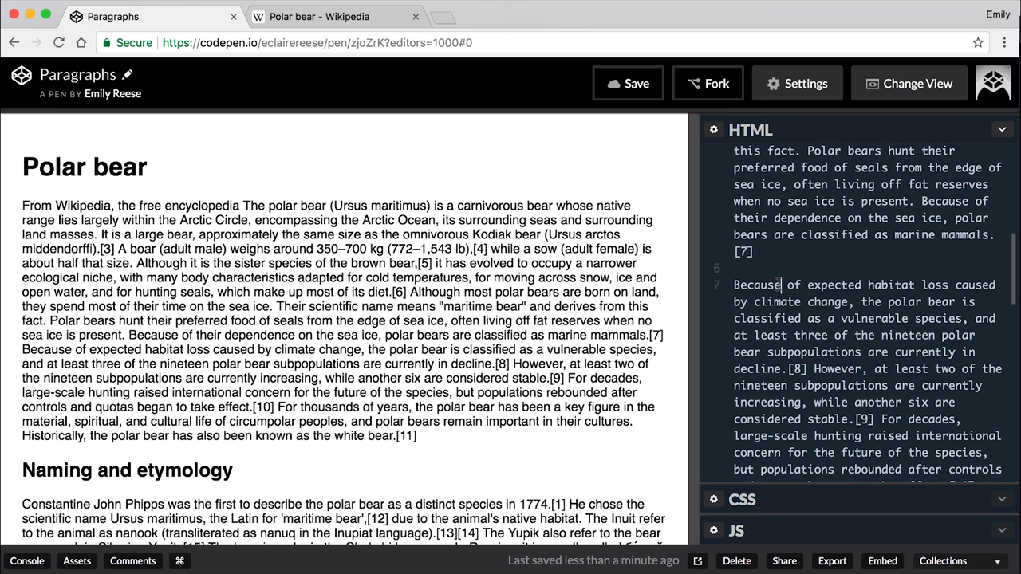
pyautogui.doubleClick(153, 335)
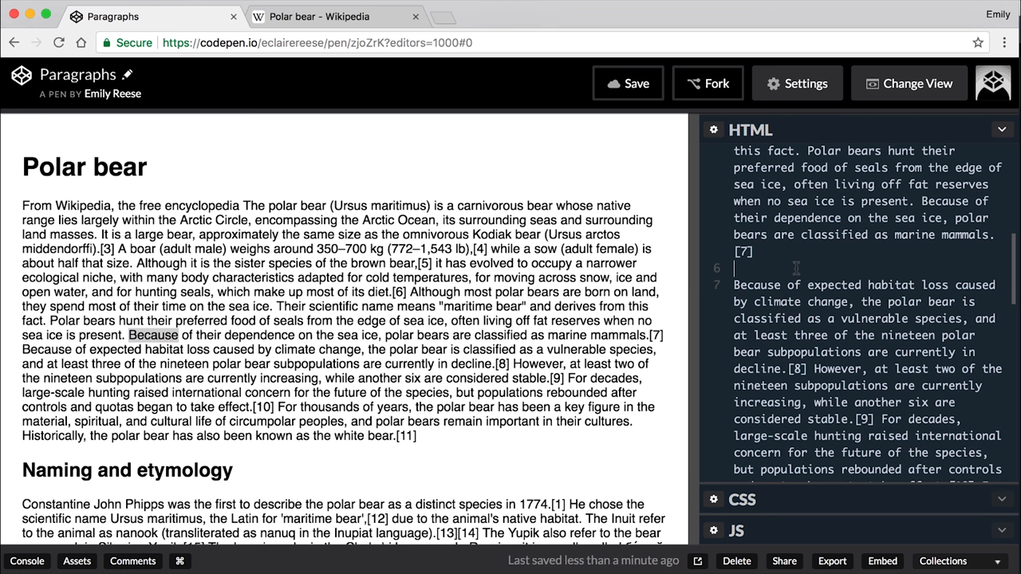
pyautogui.click(319, 16)
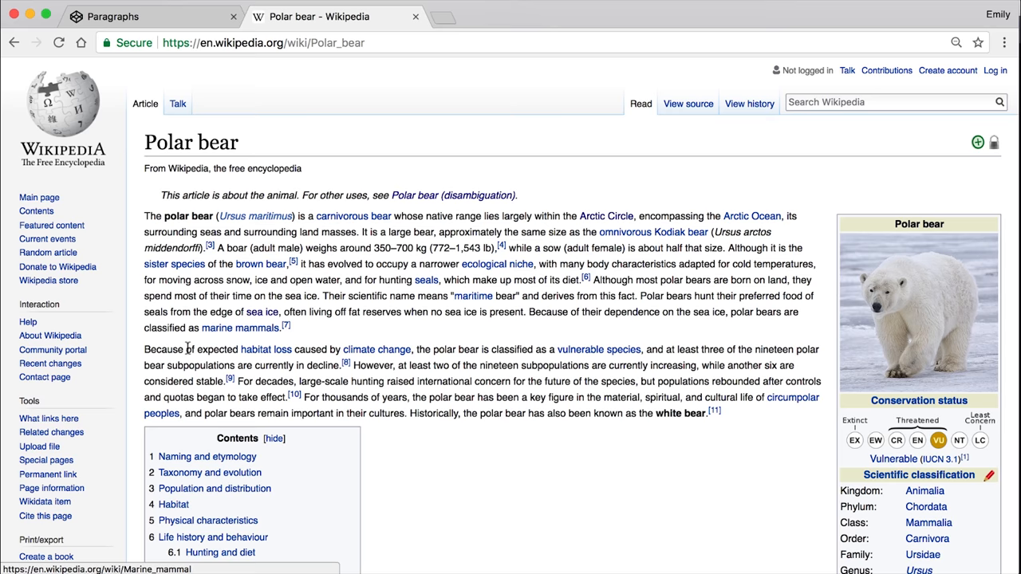
pyautogui.click(112, 16)
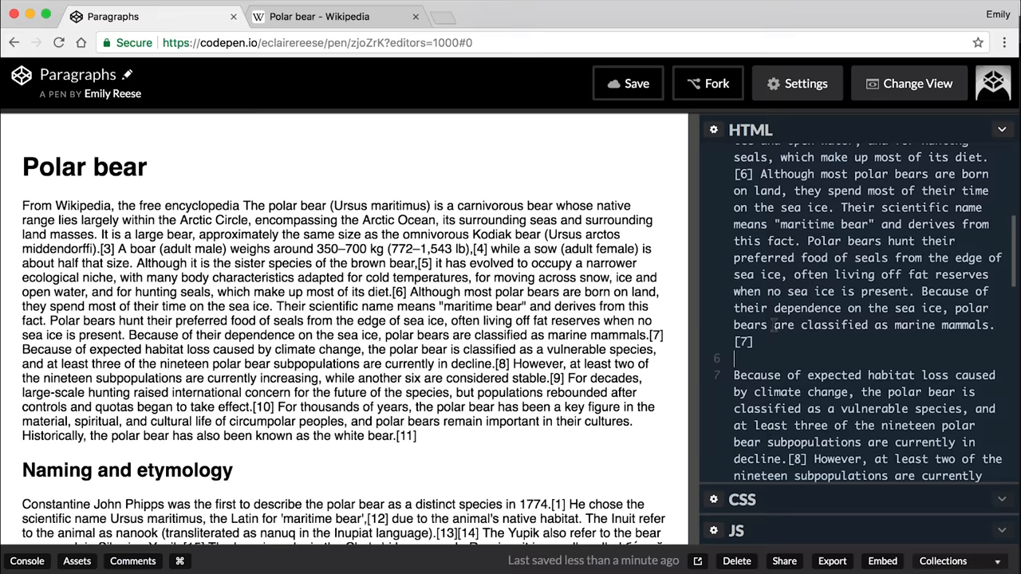
# Wrap the 'From Wikipedia' line and first two polar bear paragraphs in <p>…</p> tags
pyautogui.scroll(3)
pyautogui.write('</p>')
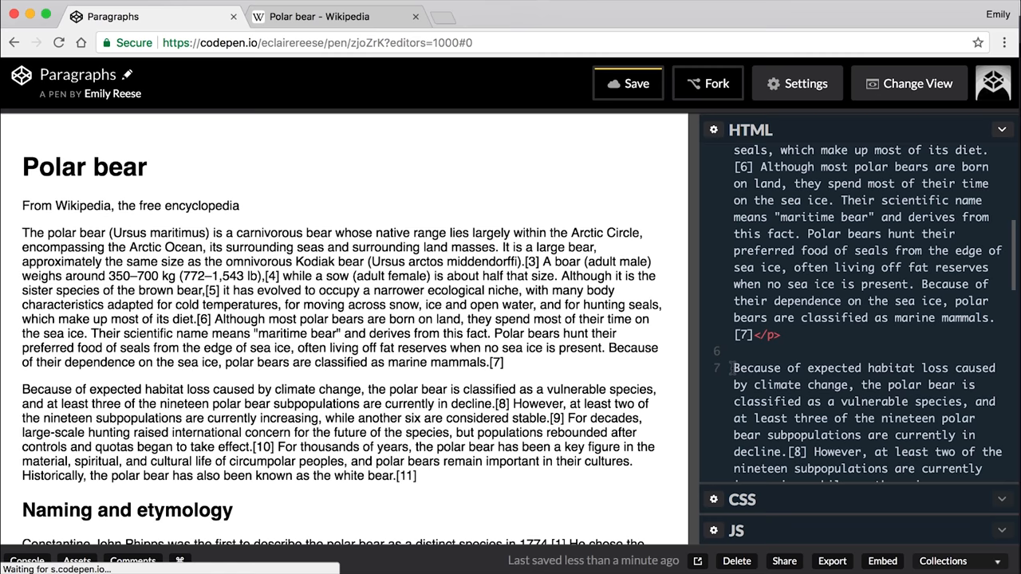
pyautogui.scroll(-3)
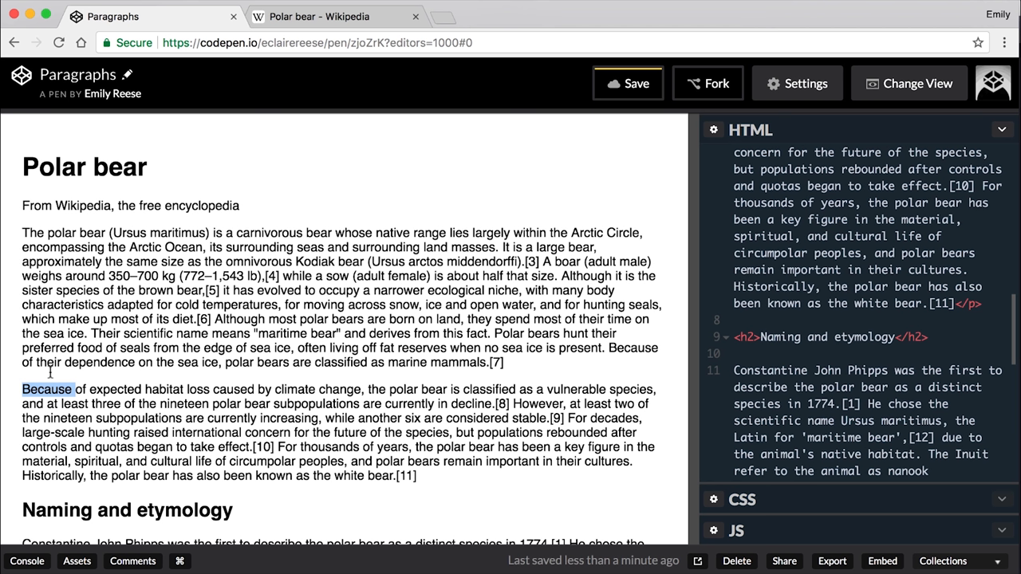
# Wrap the remaining Naming and etymology paragraphs in <p>…</p>, closing the last with </p>
pyautogui.scroll(-3)
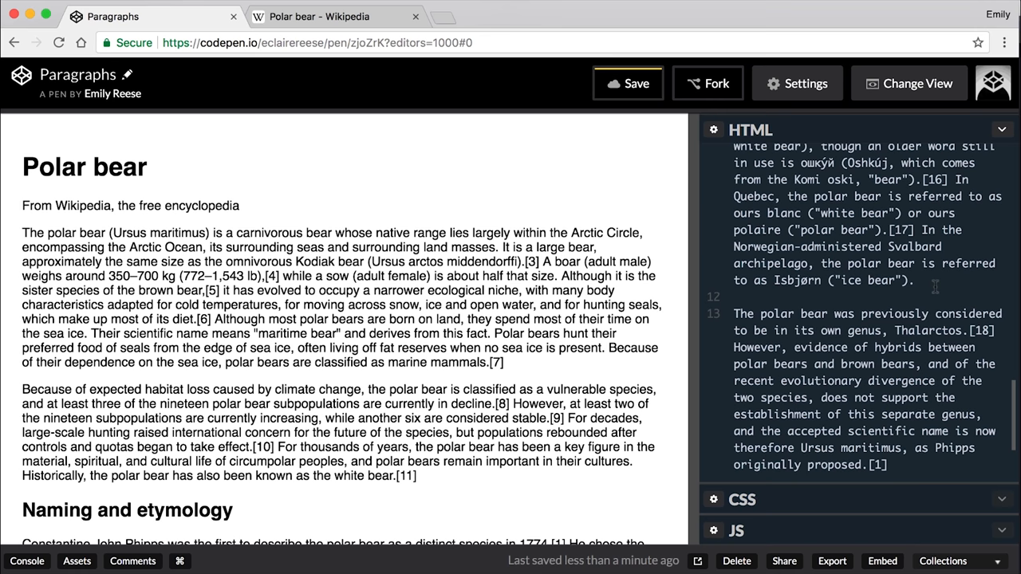
pyautogui.scroll(-3)
pyautogui.write('<p>')
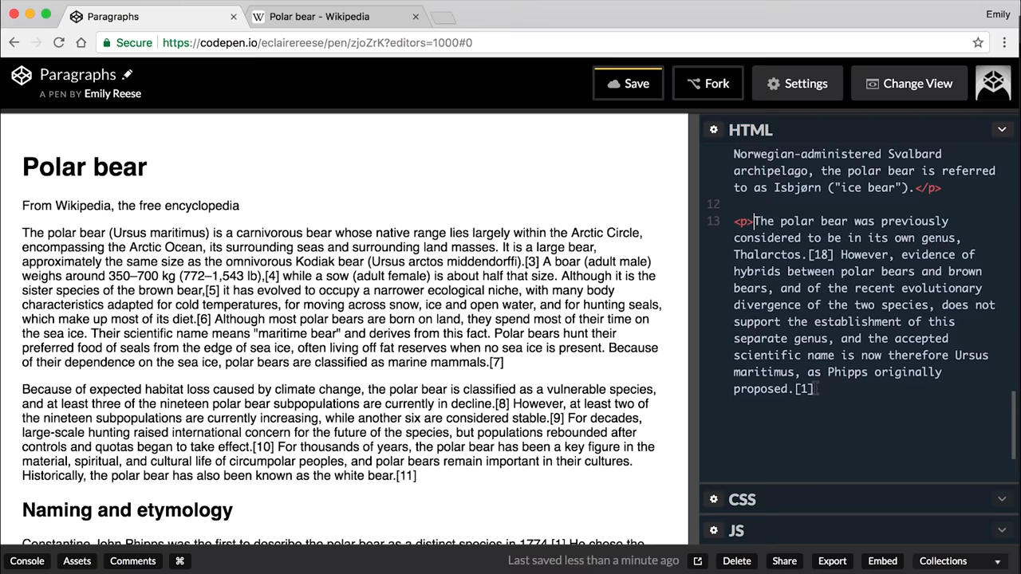
pyautogui.write('</p>')
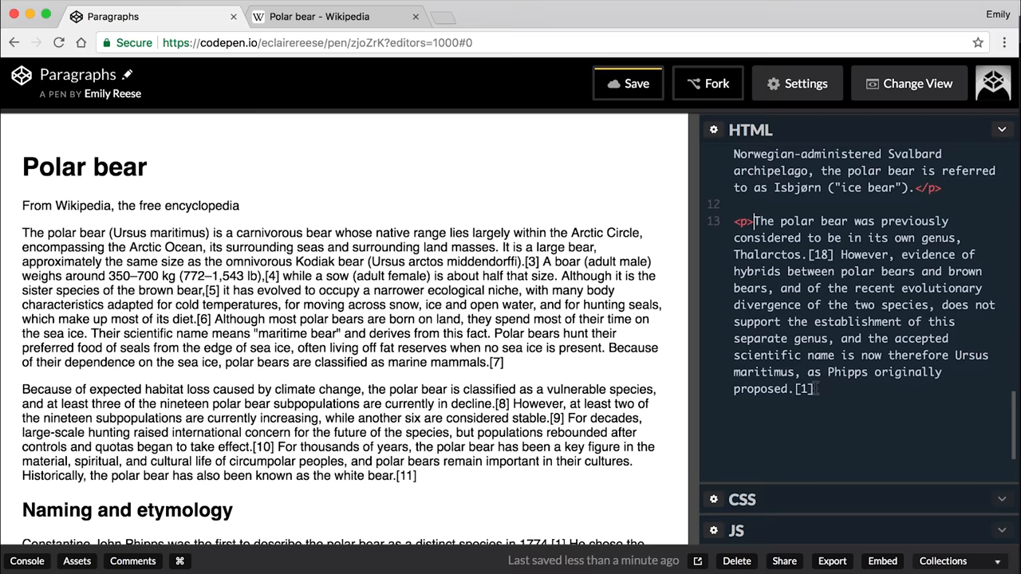